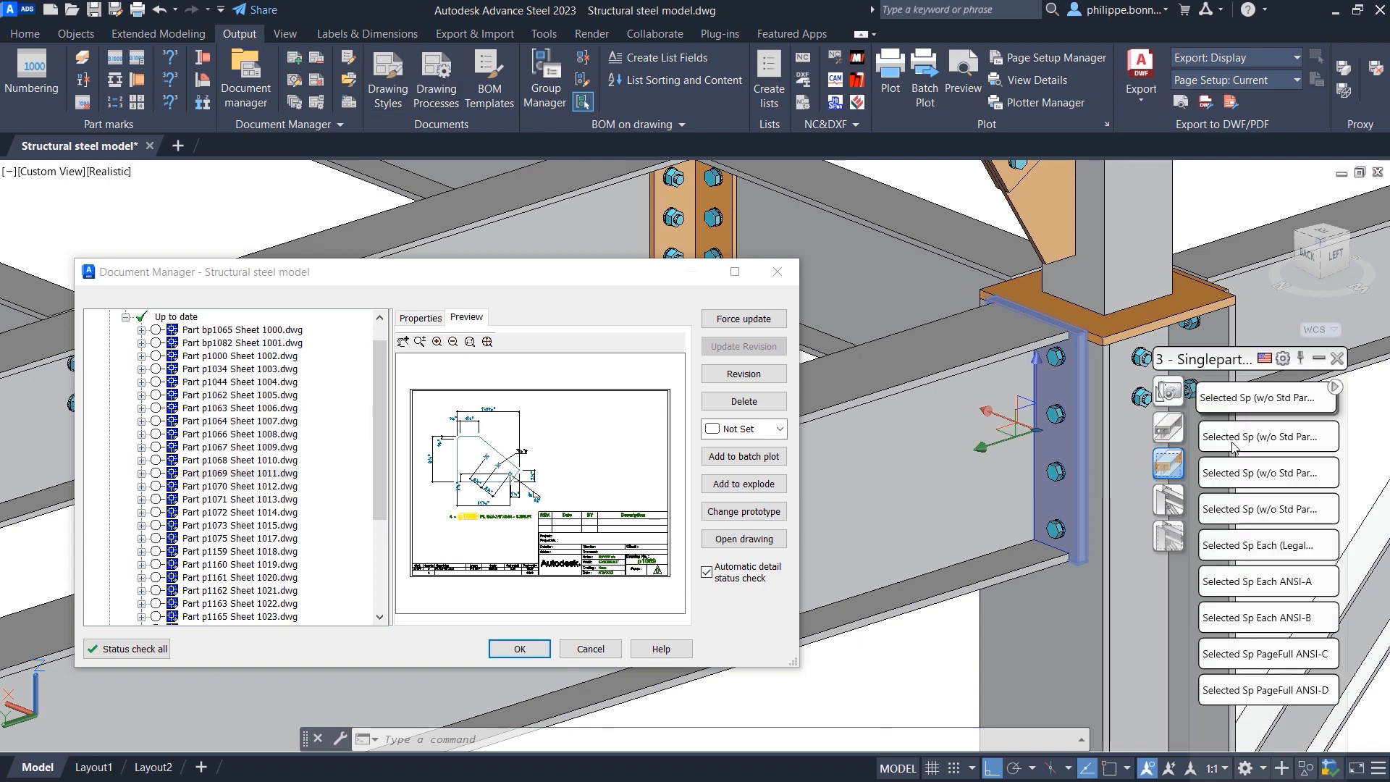
{"action": "scroll", "scroll_direction": "down", "scroll_amount": 3}
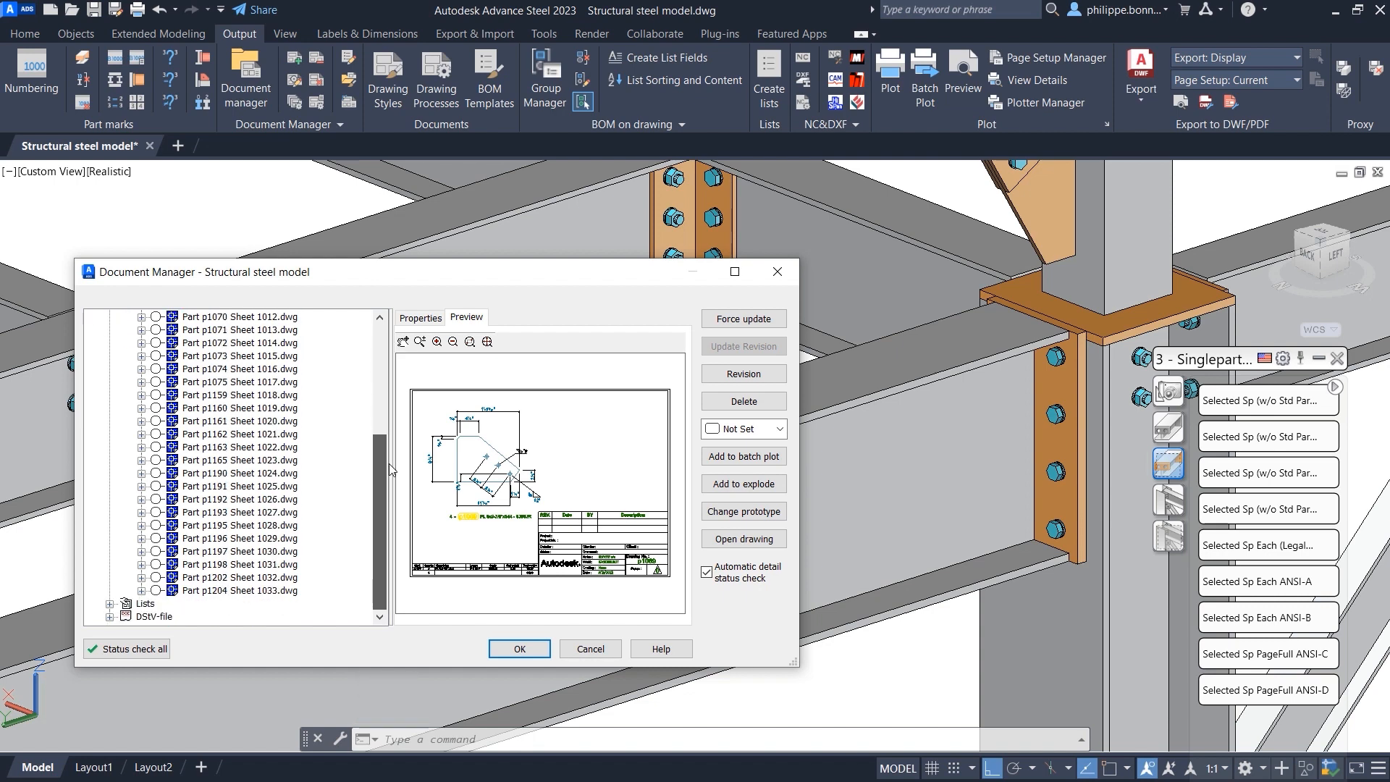